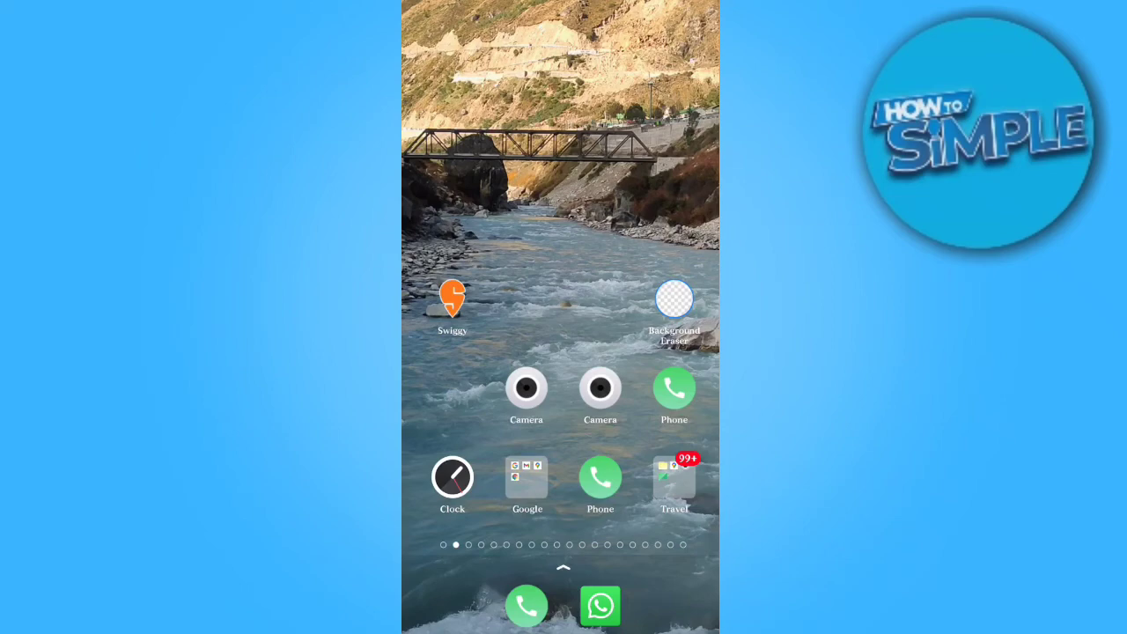
Open the Google apps folder holding Gmail, Maps and Chrome
click(526, 479)
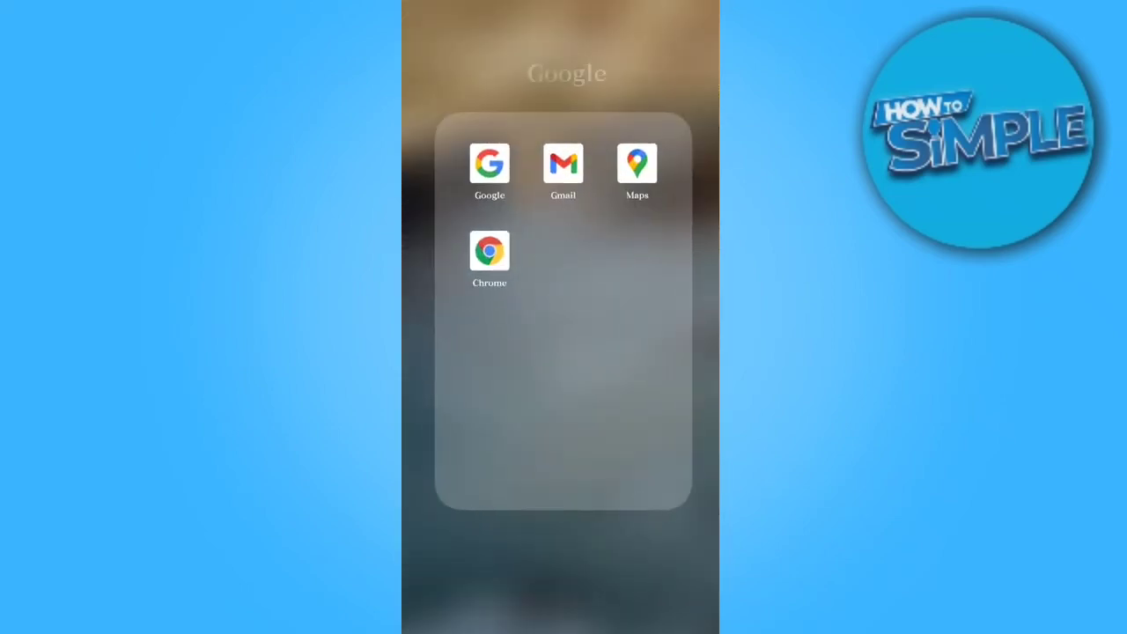
Launch Gmail, switch to another signed-in account, and open the navigation drawer
click(563, 164)
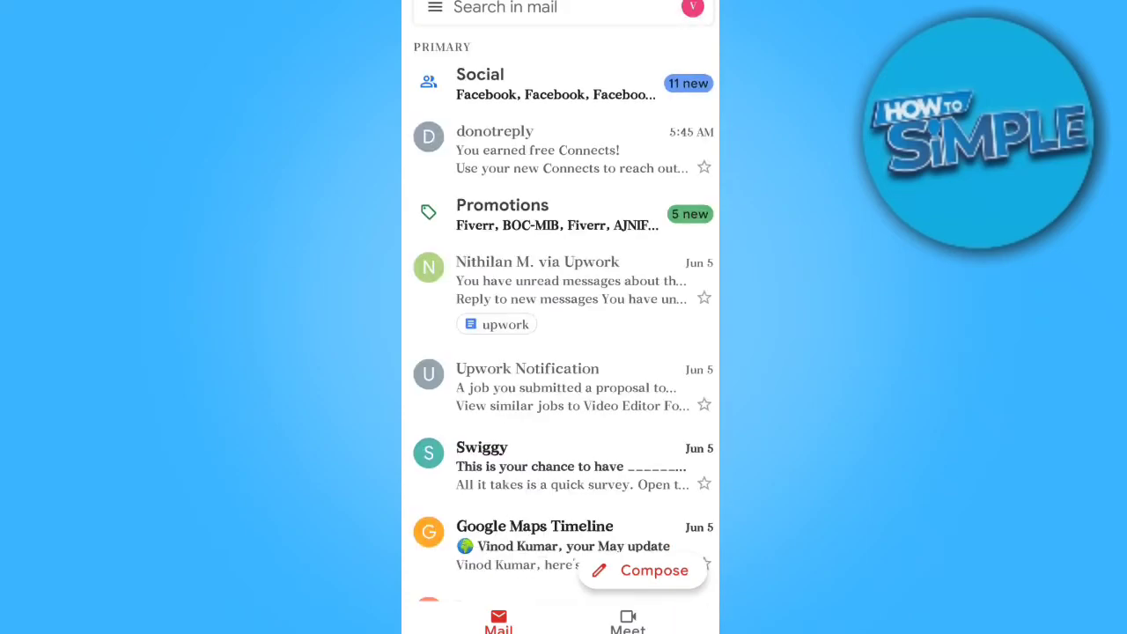
click(692, 8)
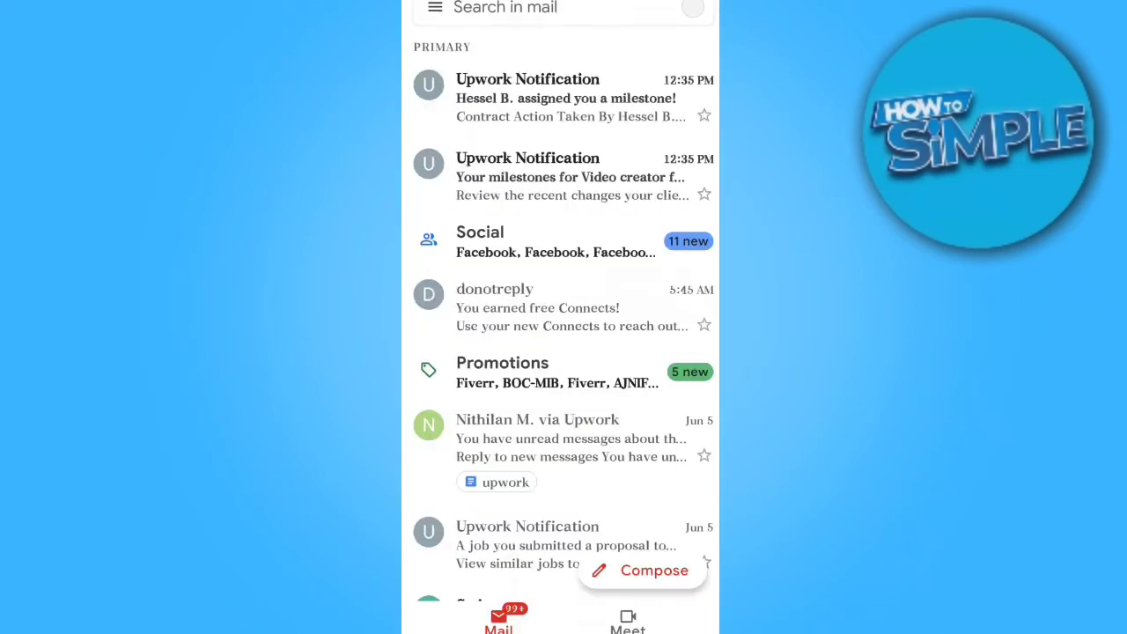
scroll(down, 3)
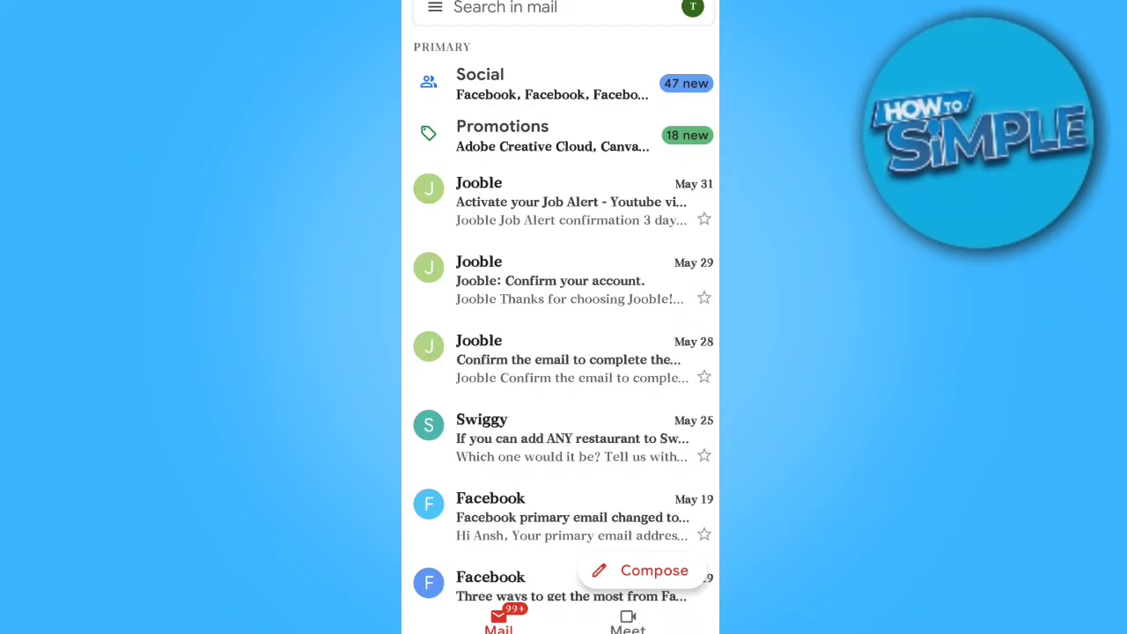
click(694, 8)
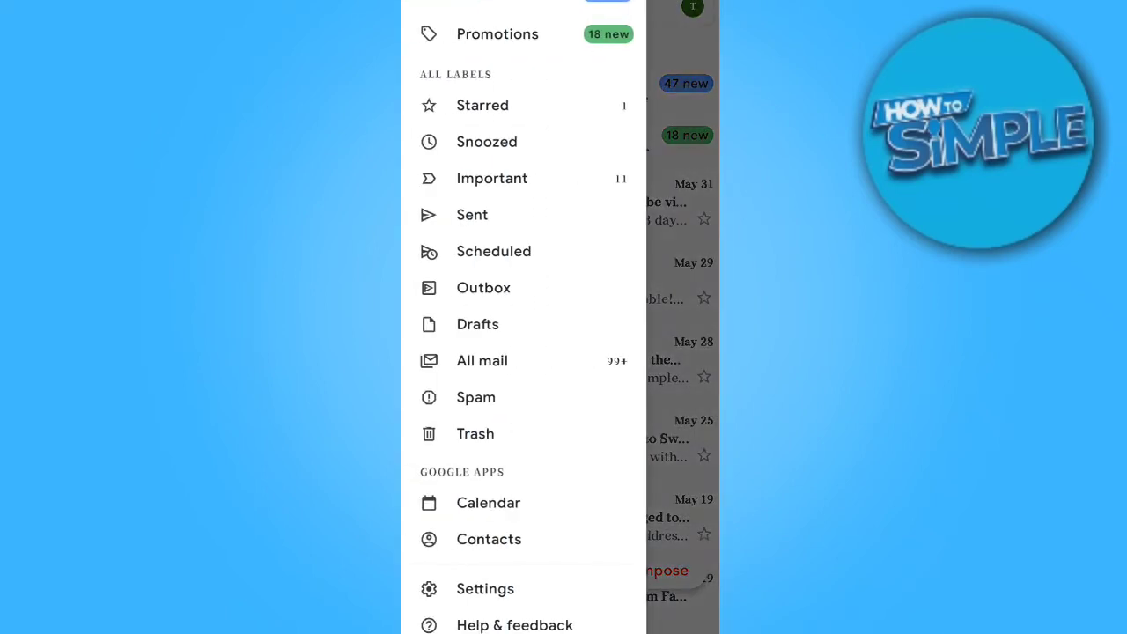
Open Gmail settings for the chosen account and scroll to the signature option
click(485, 589)
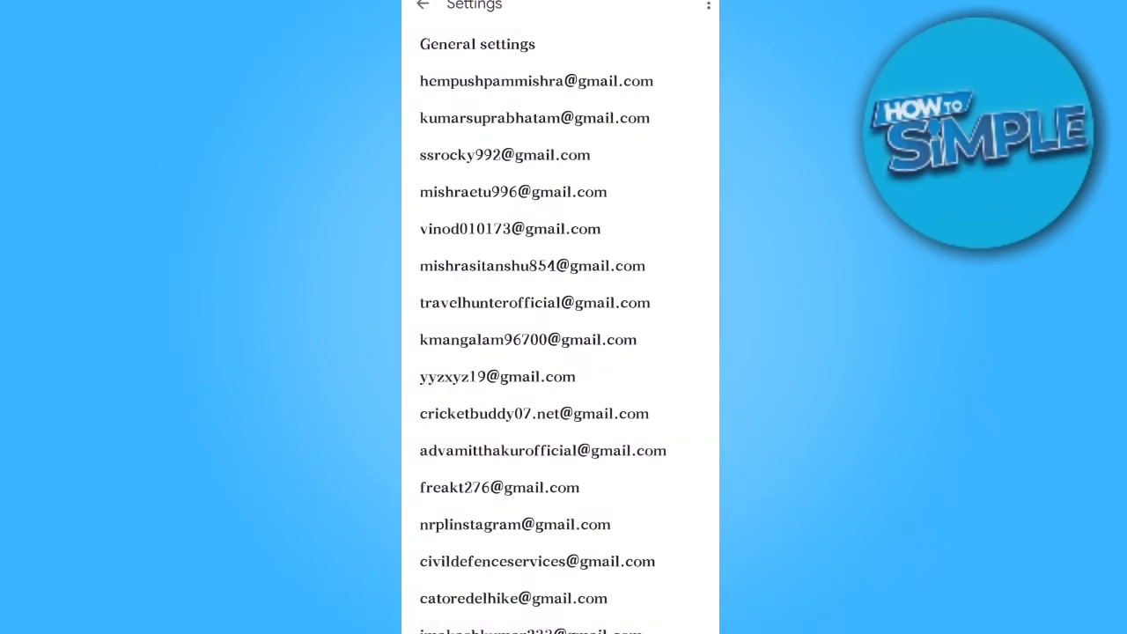
click(505, 155)
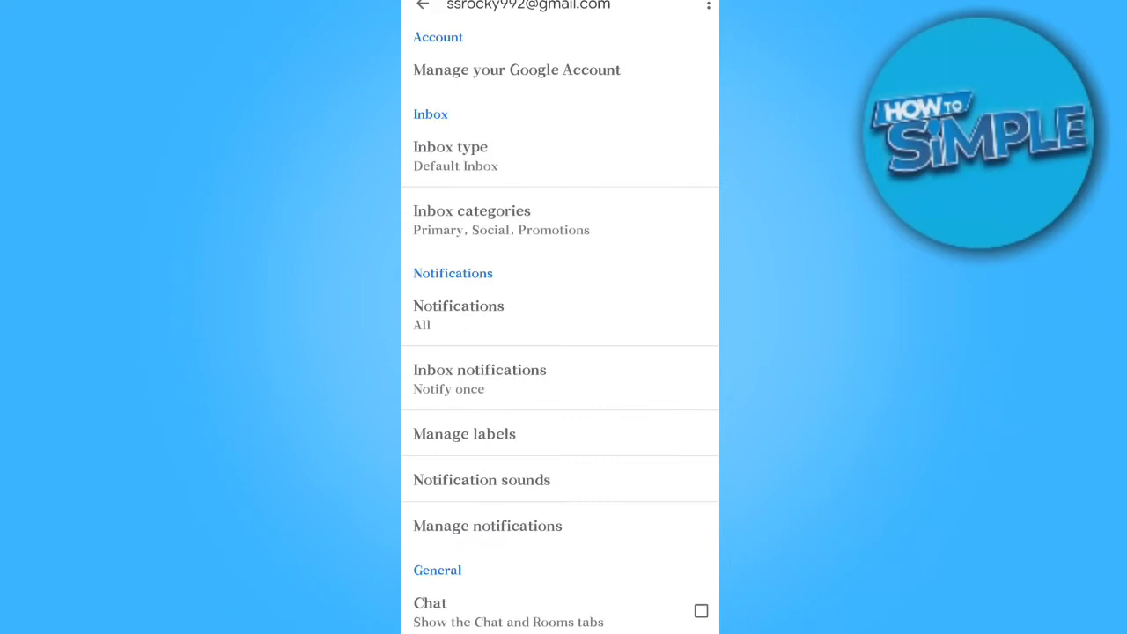
scroll(down, 3)
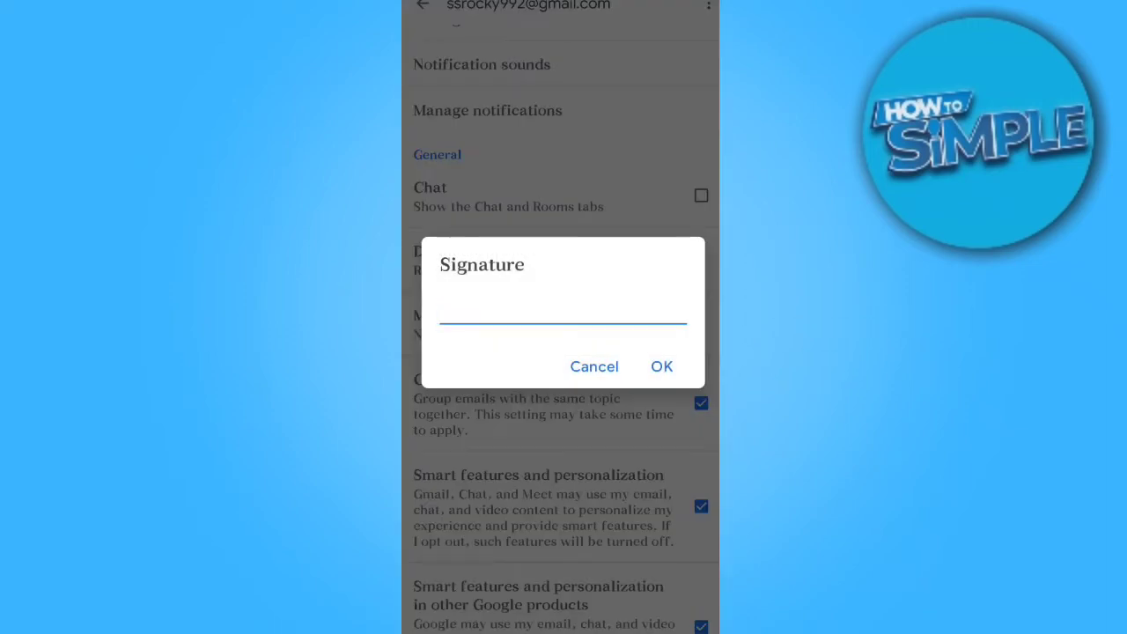
Save 'Thanks And Regards' as the mobile signature and go back to the accounts list
text(Thanks And Regards)
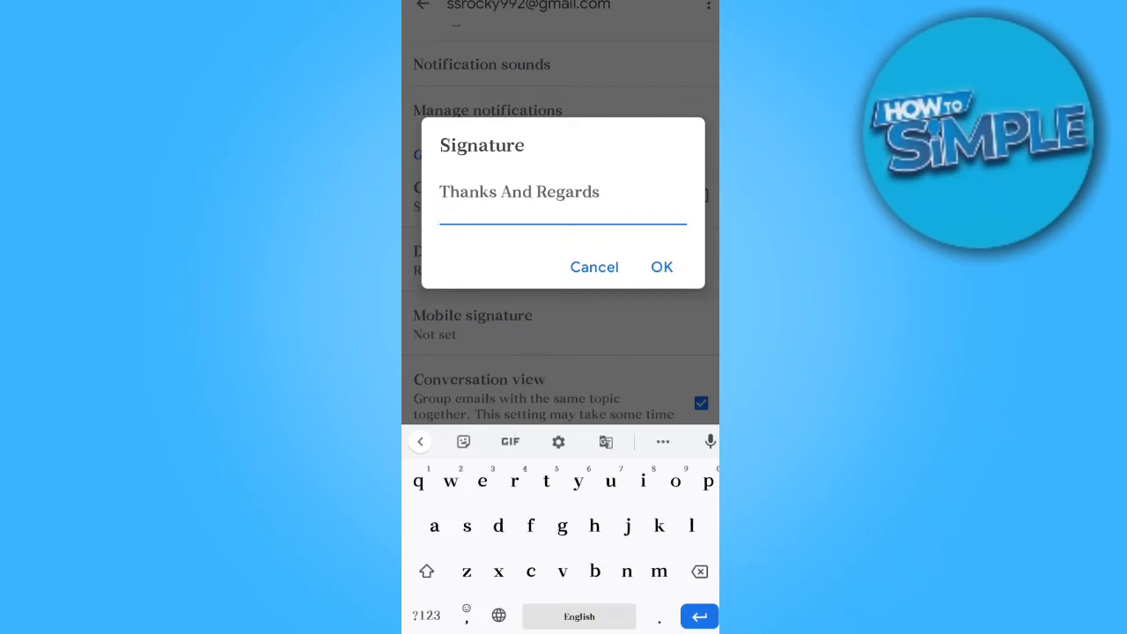
click(662, 267)
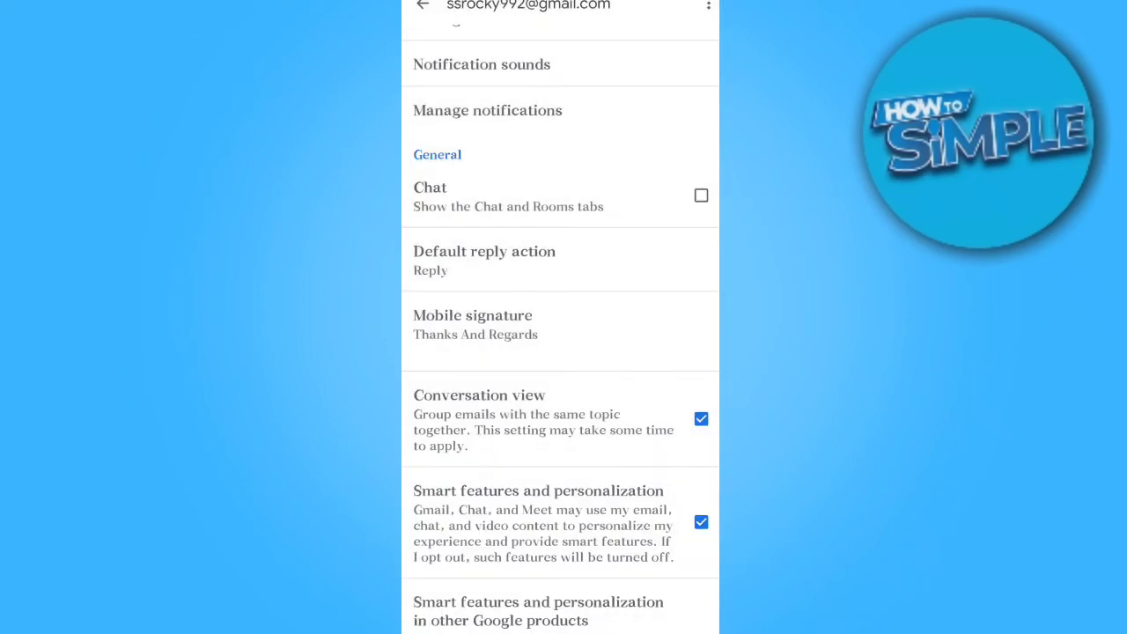
click(423, 6)
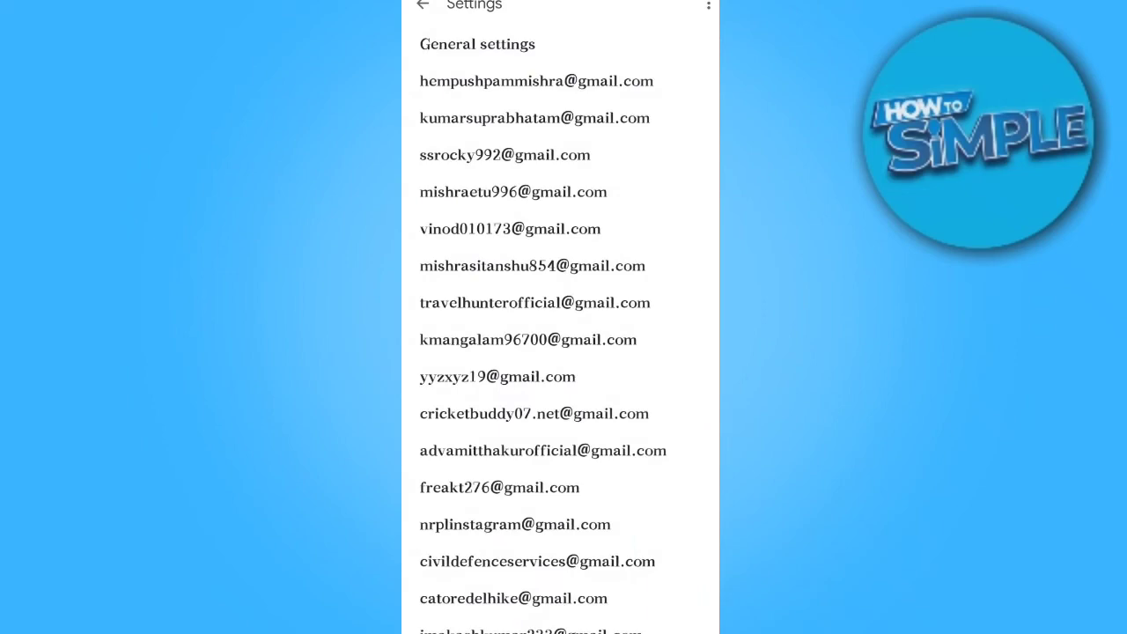